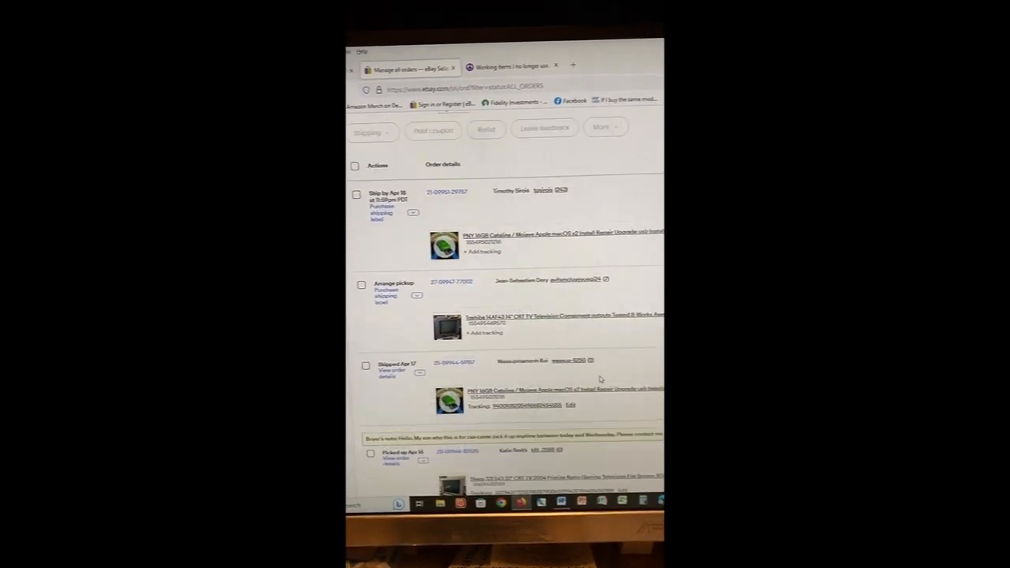
scroll(up, 3)
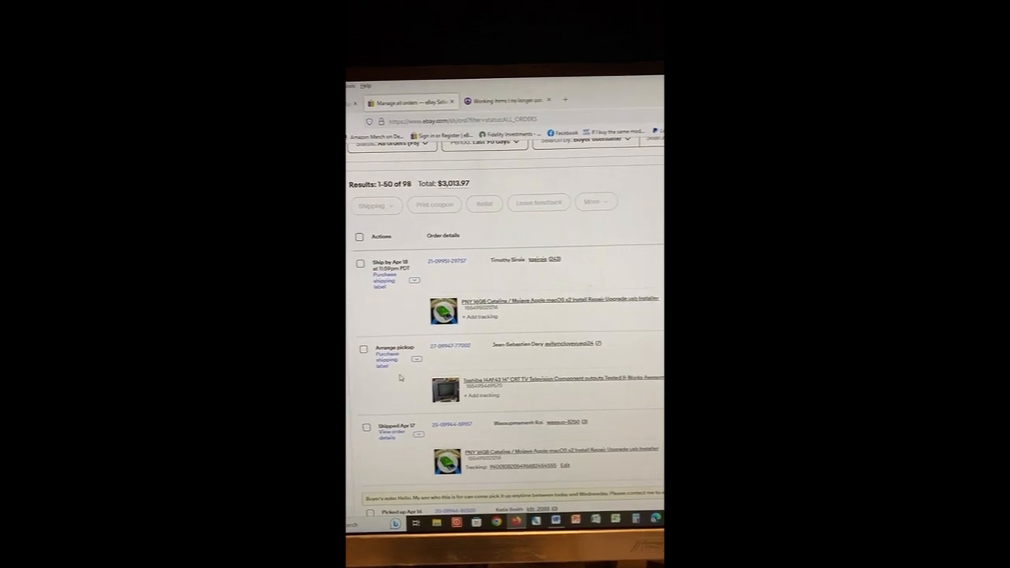
click(470, 301)
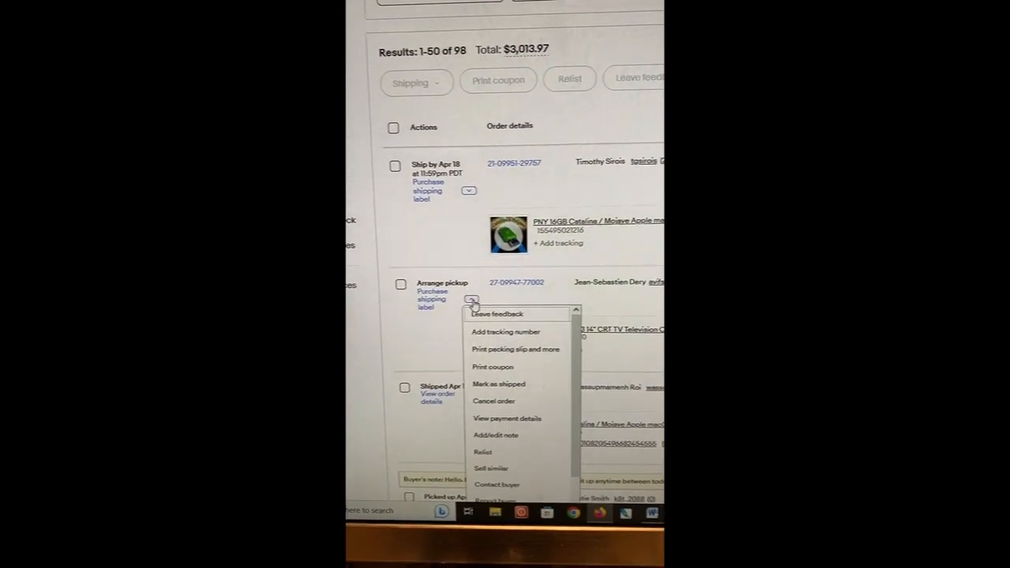
scroll(up, 3)
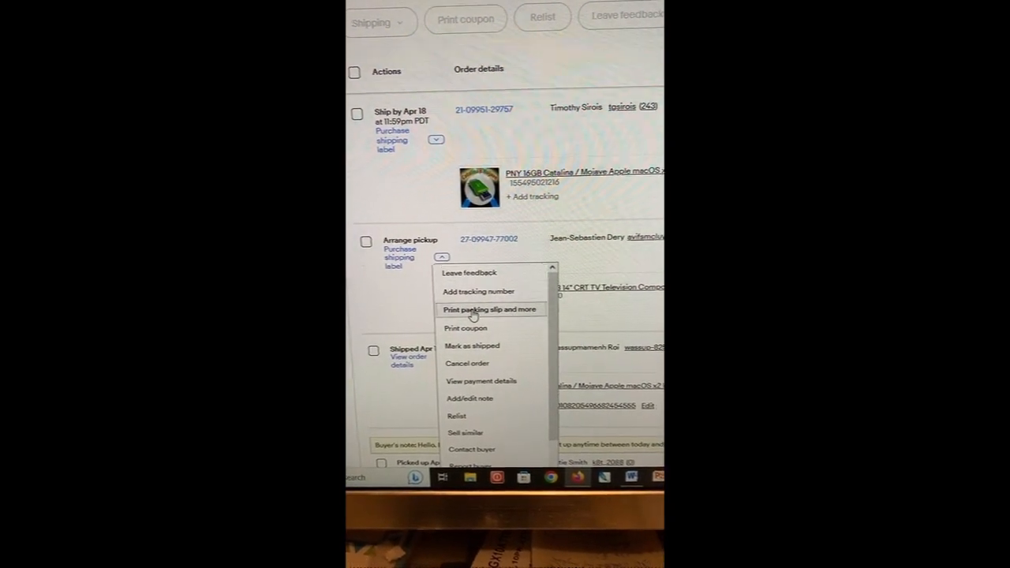
click(489, 308)
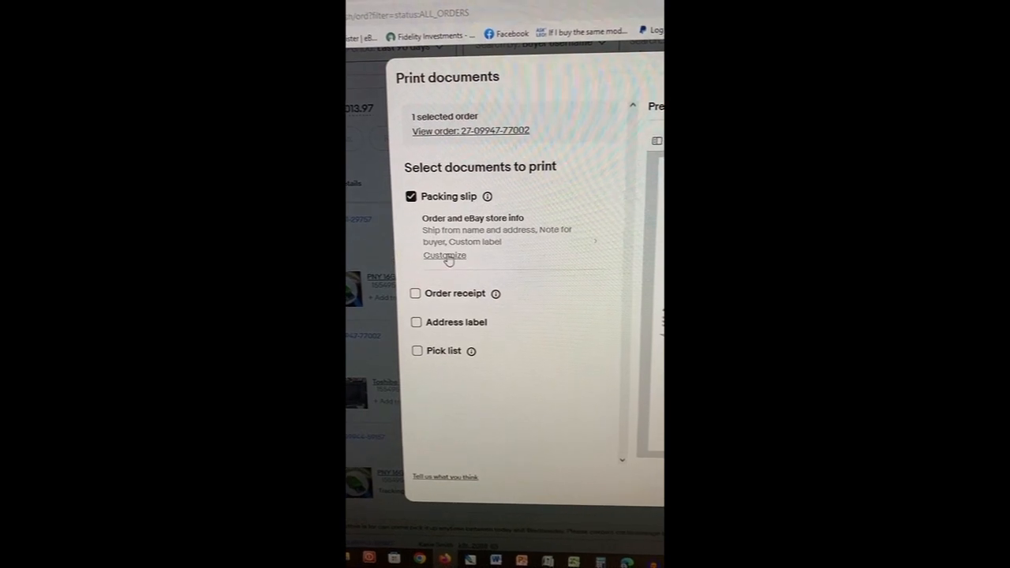
Customize the packing slip and review the pizza thank-you message for the buyer.
click(445, 255)
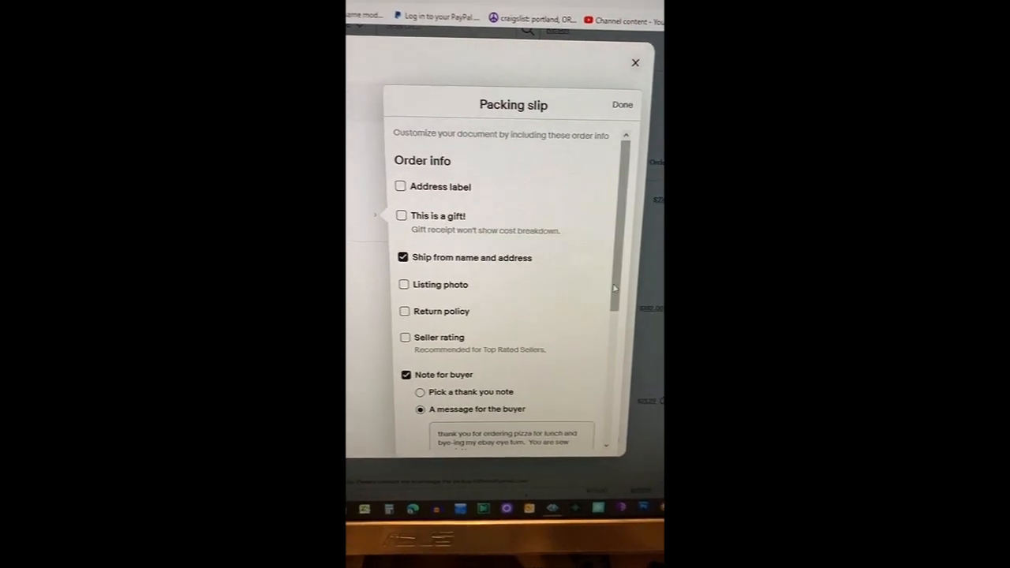
scroll(down, 3)
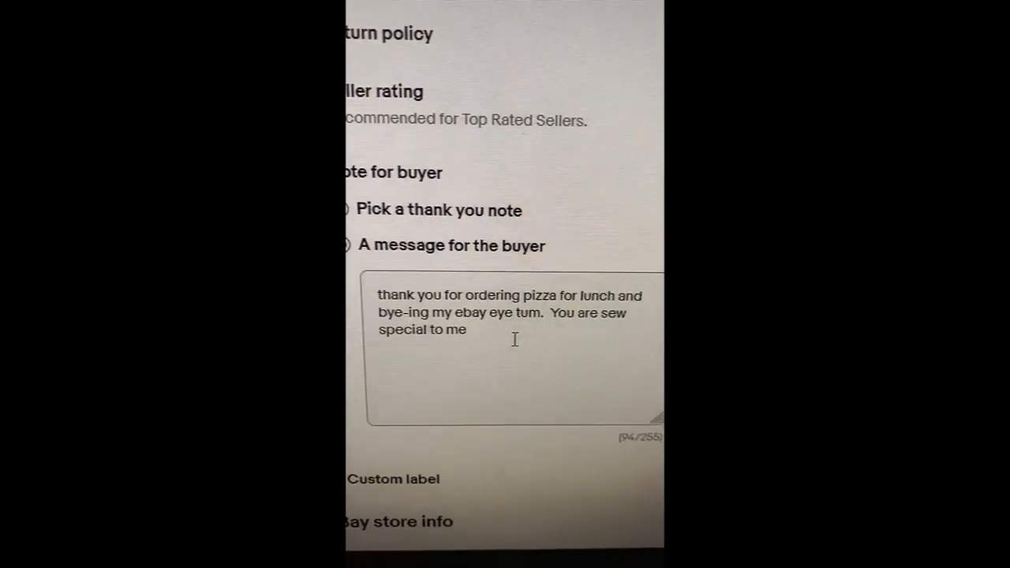
scroll(up, 3)
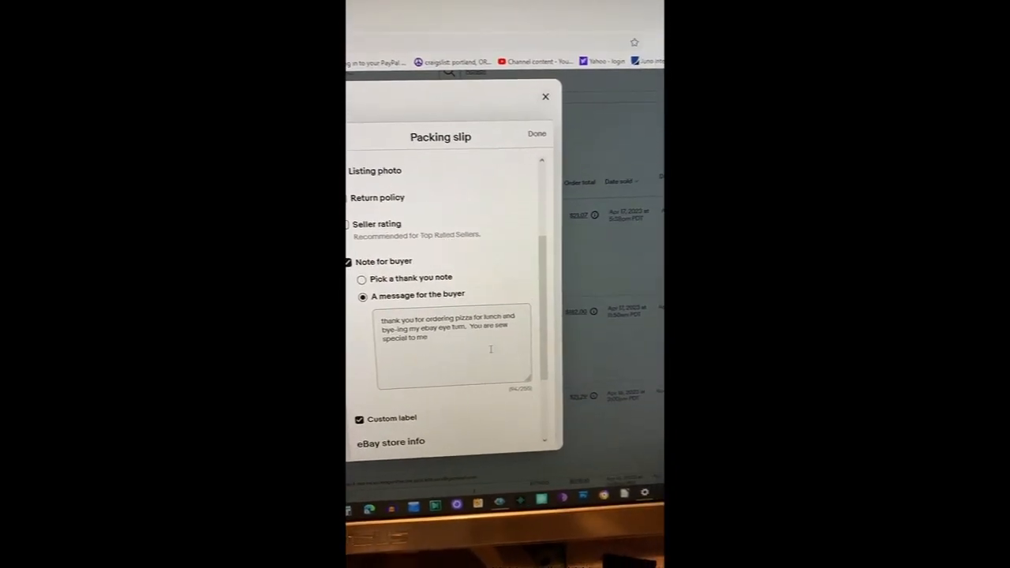
scroll(down, 3)
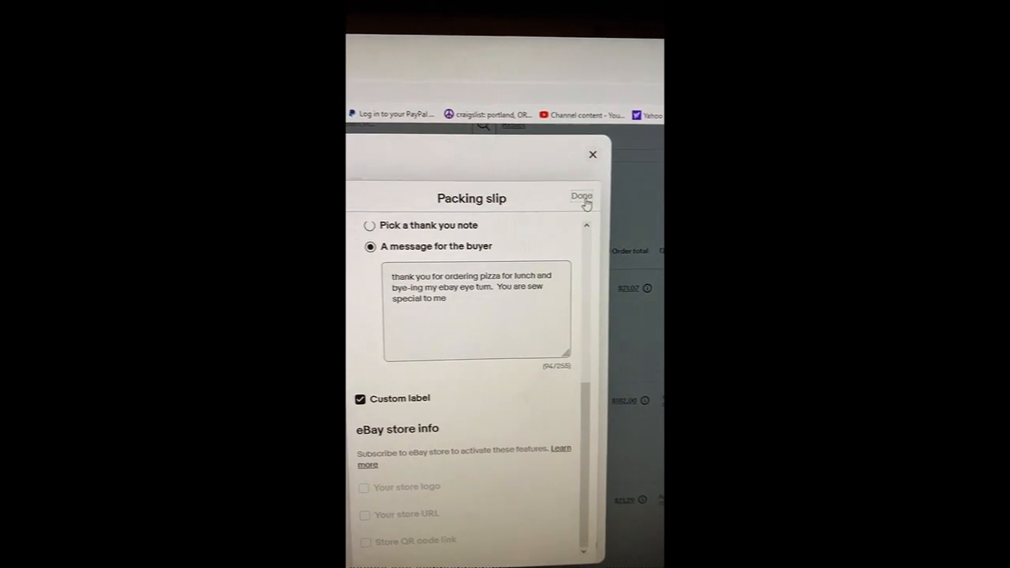
Apply the packing slip customizations and download the previewed slip.
click(582, 197)
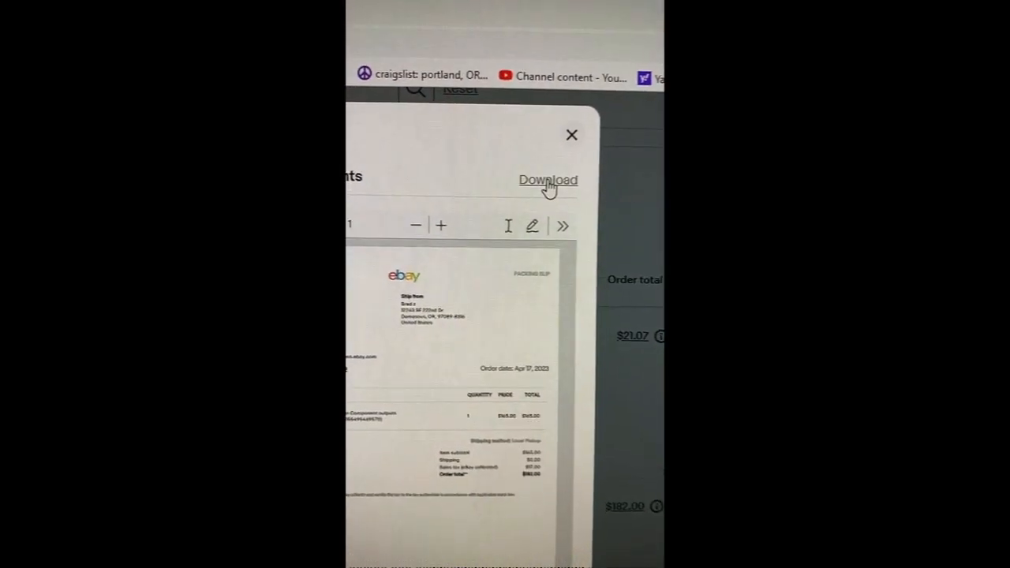
click(548, 180)
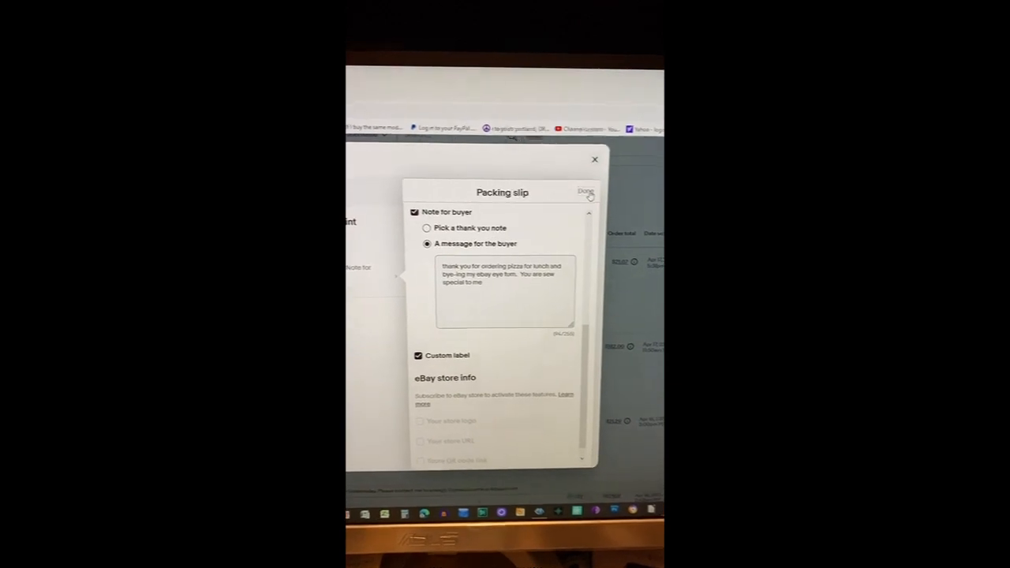
Confirm the packing slip customizations and return to the preview with Print.
click(585, 192)
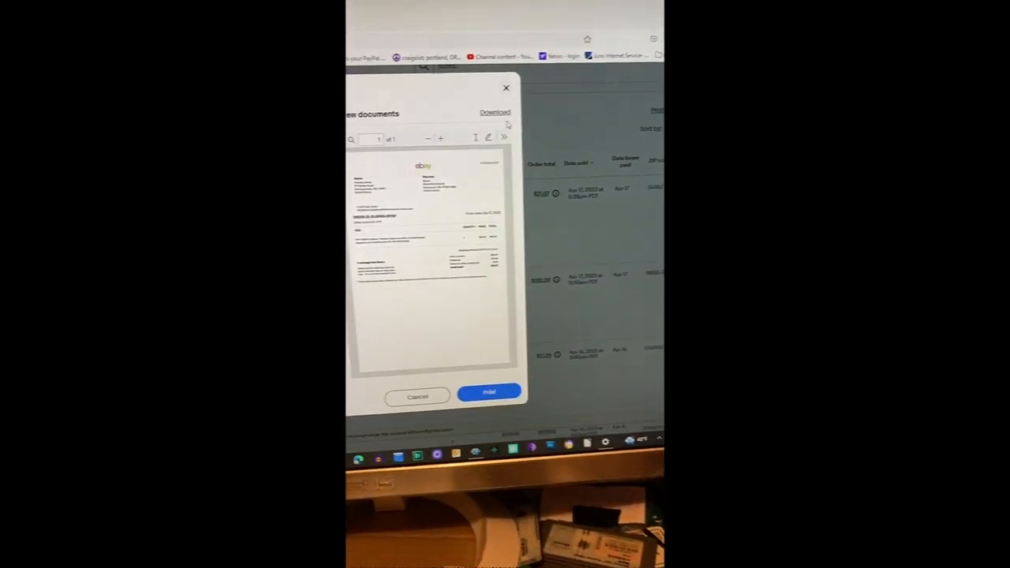